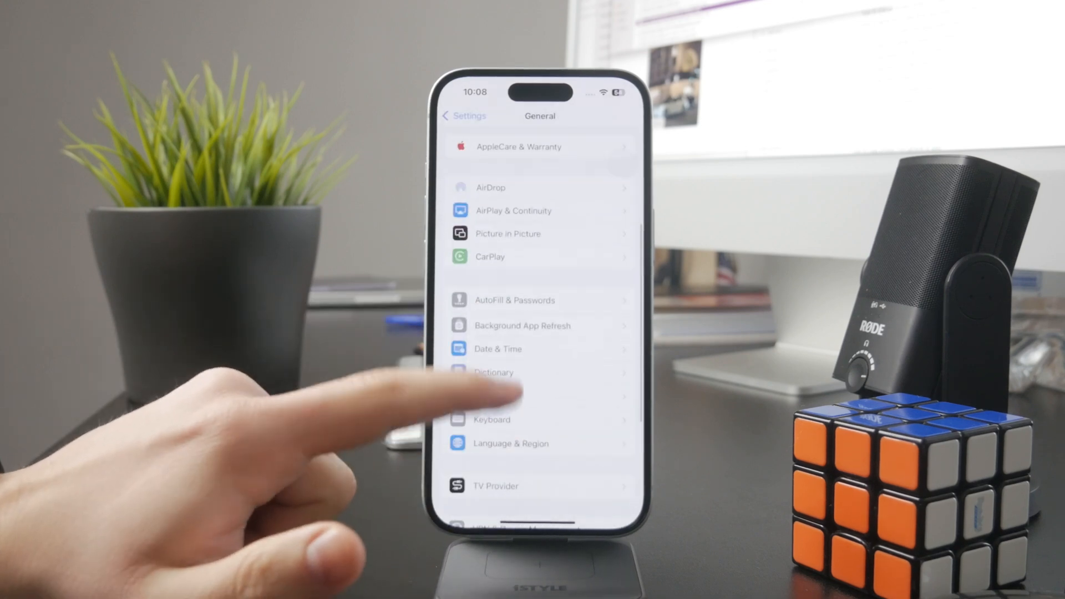
# Scroll down General settings and open Transfer or Reset iPhone options.
pyautogui.scroll(-3)
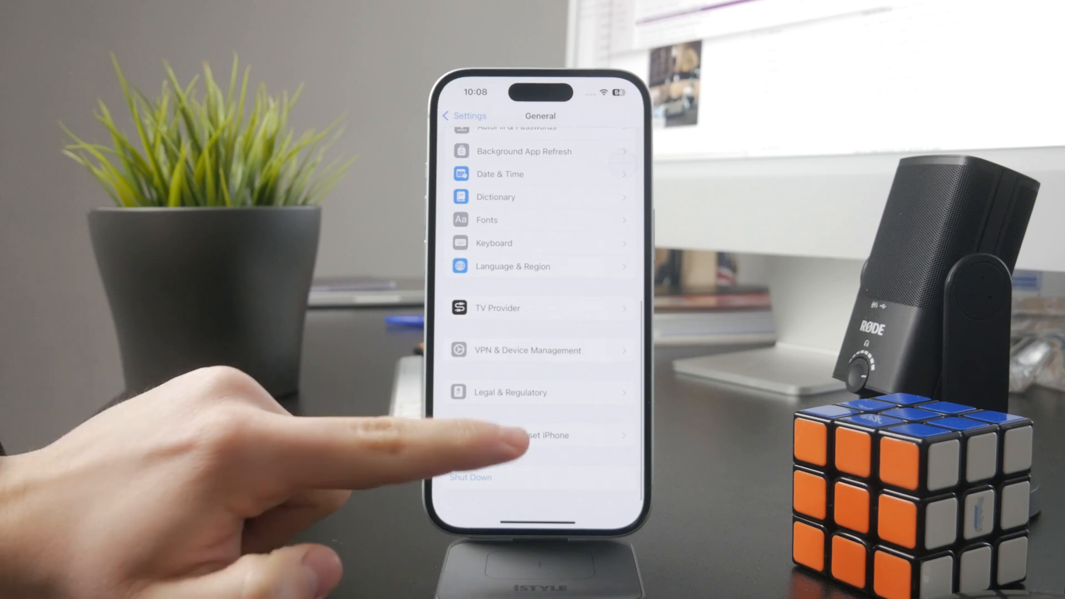
pyautogui.click(539, 435)
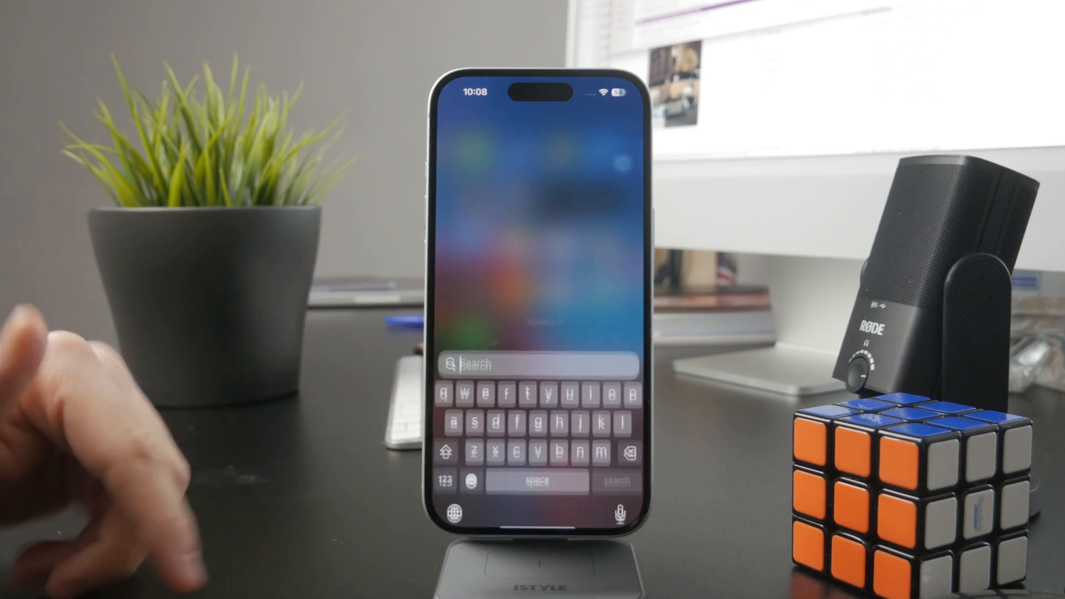
# Launch the App Store from the Spotlight search results.
pyautogui.click(453, 490)
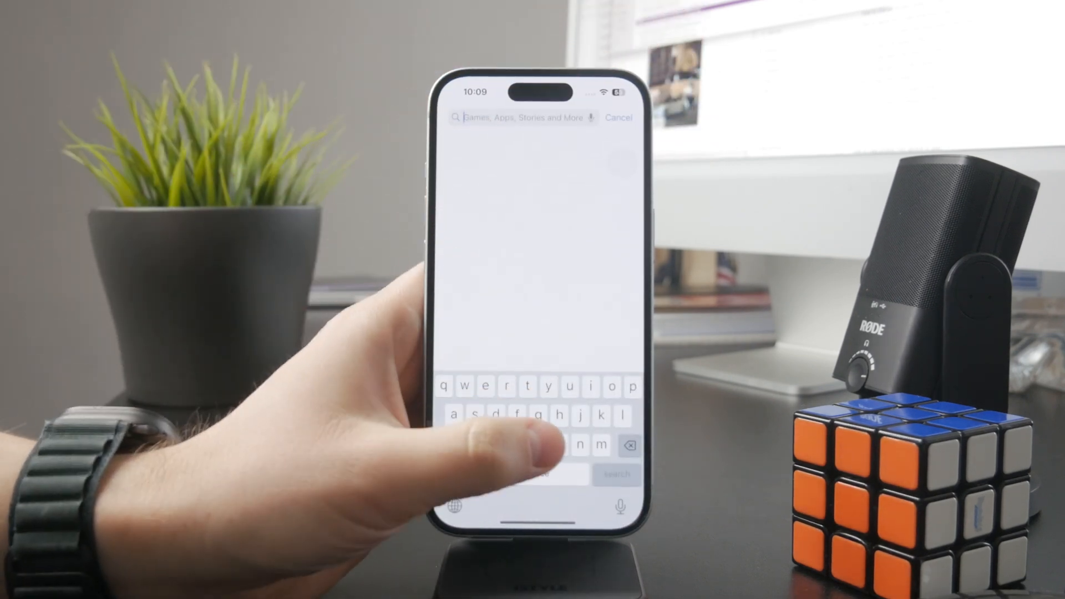
# Search the App Store for 'swiftkey' to list Microsoft SwiftKey AI Keyboard.
pyautogui.write('swf')
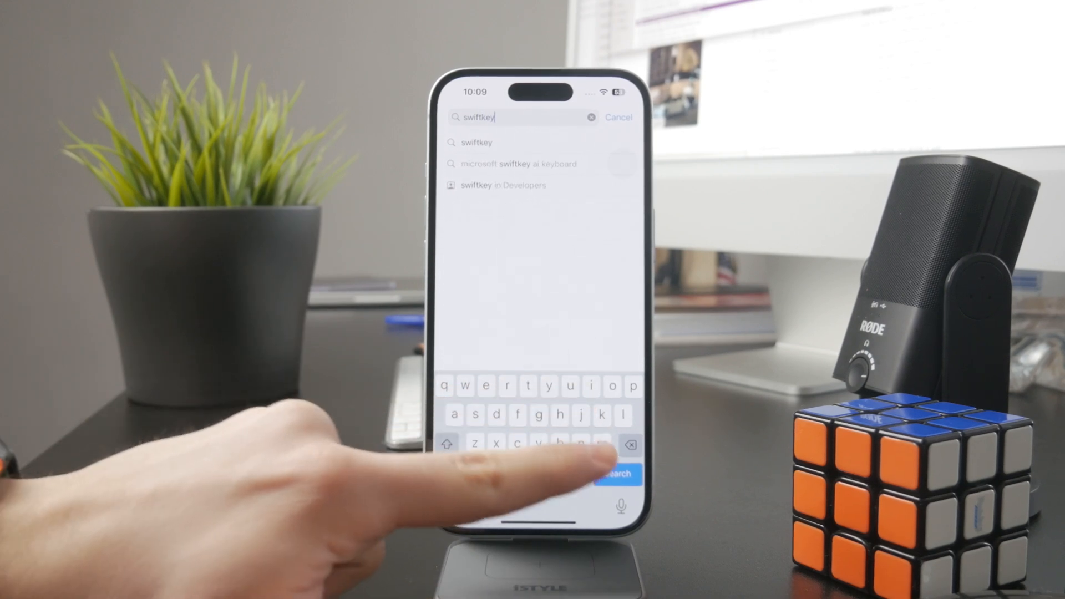
pyautogui.click(612, 474)
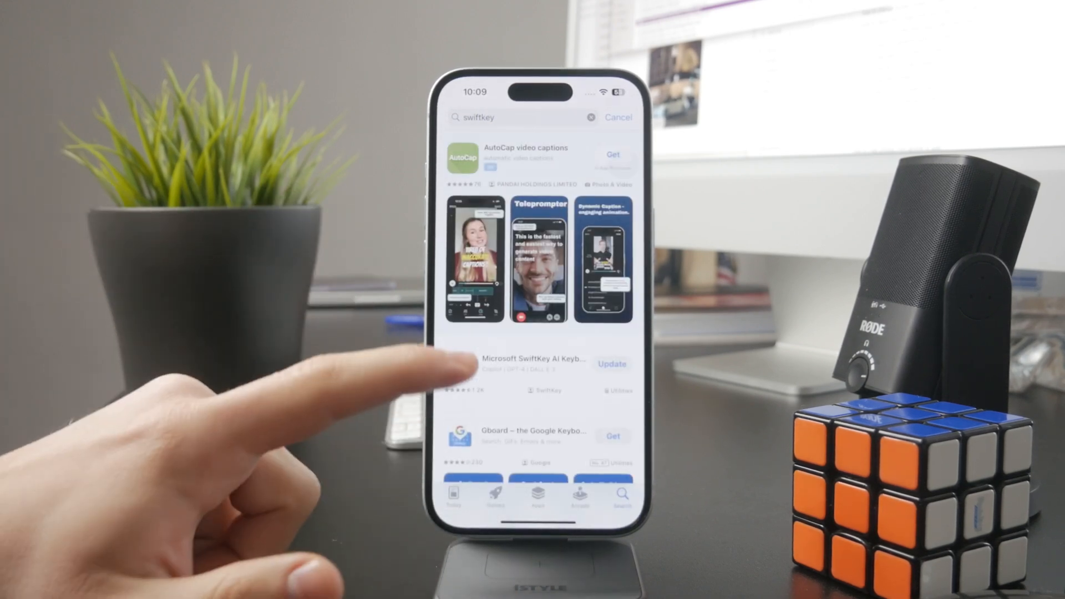